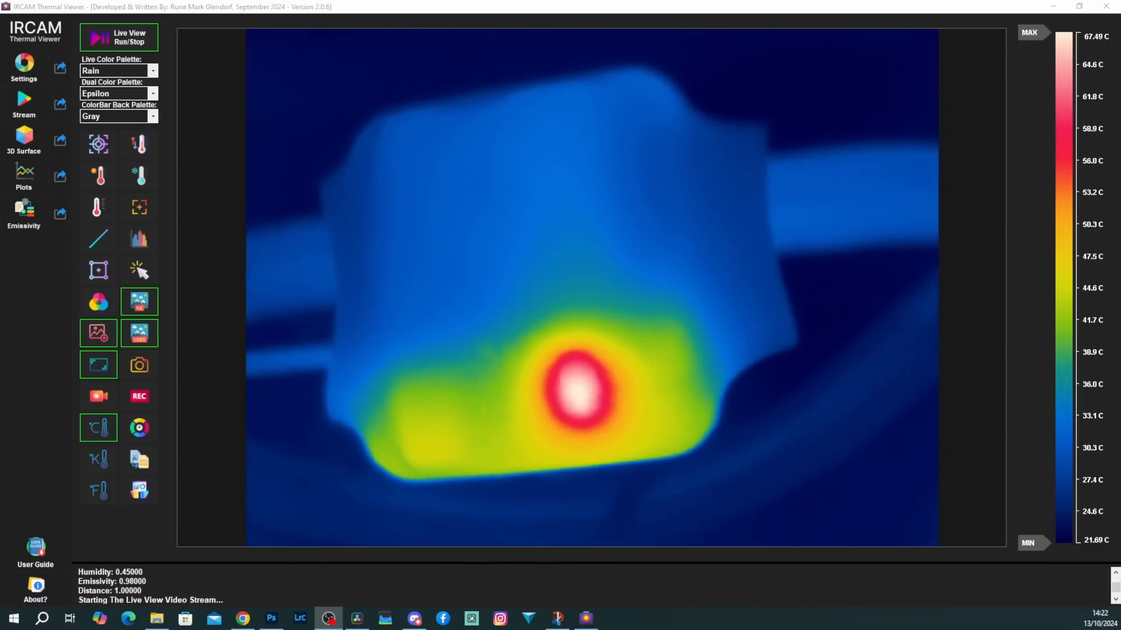
# Start the live thermal stream of the circuit board with Live View Run/Stop.
pyautogui.click(118, 37)
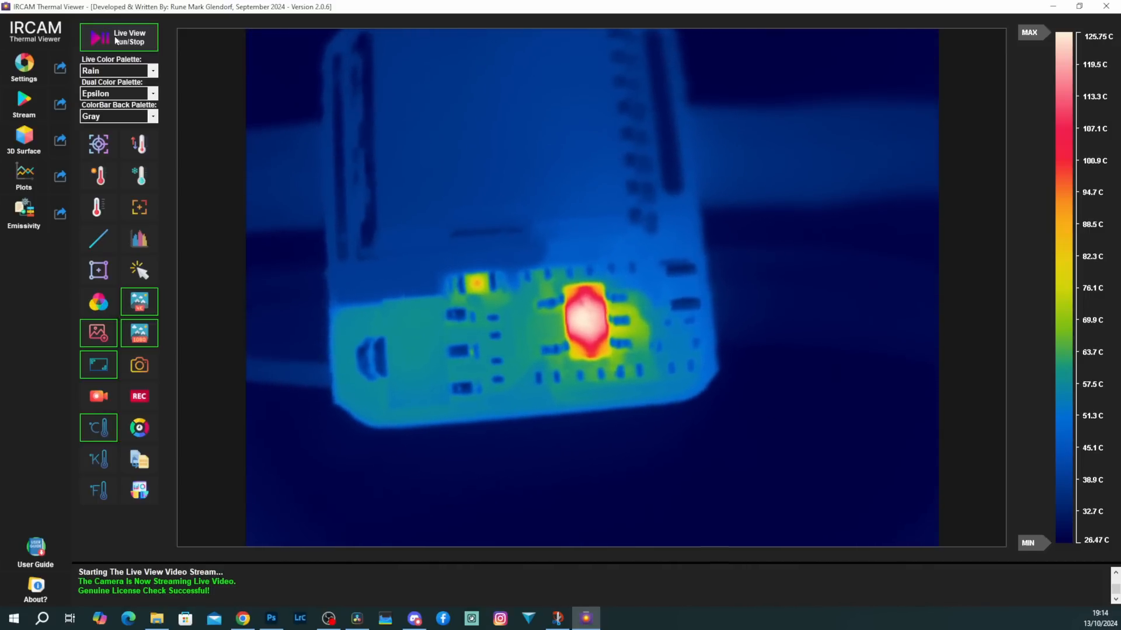
# Enable the max-temperature marker to read the chip's hotspot at about 133.9 °C.
pyautogui.click(99, 176)
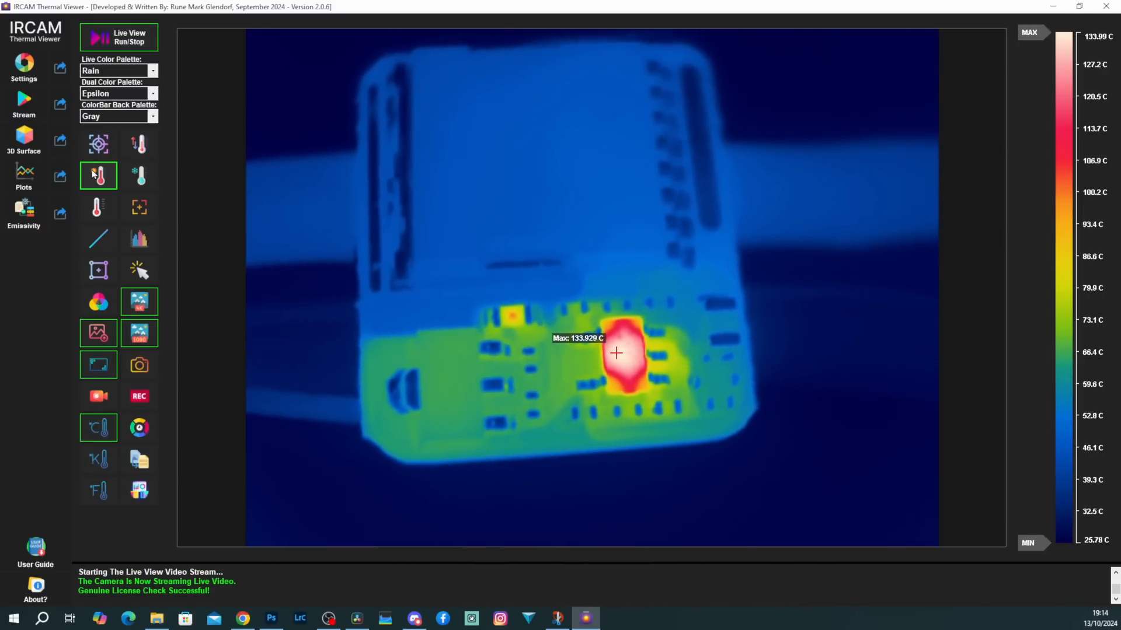
pyautogui.click(243, 618)
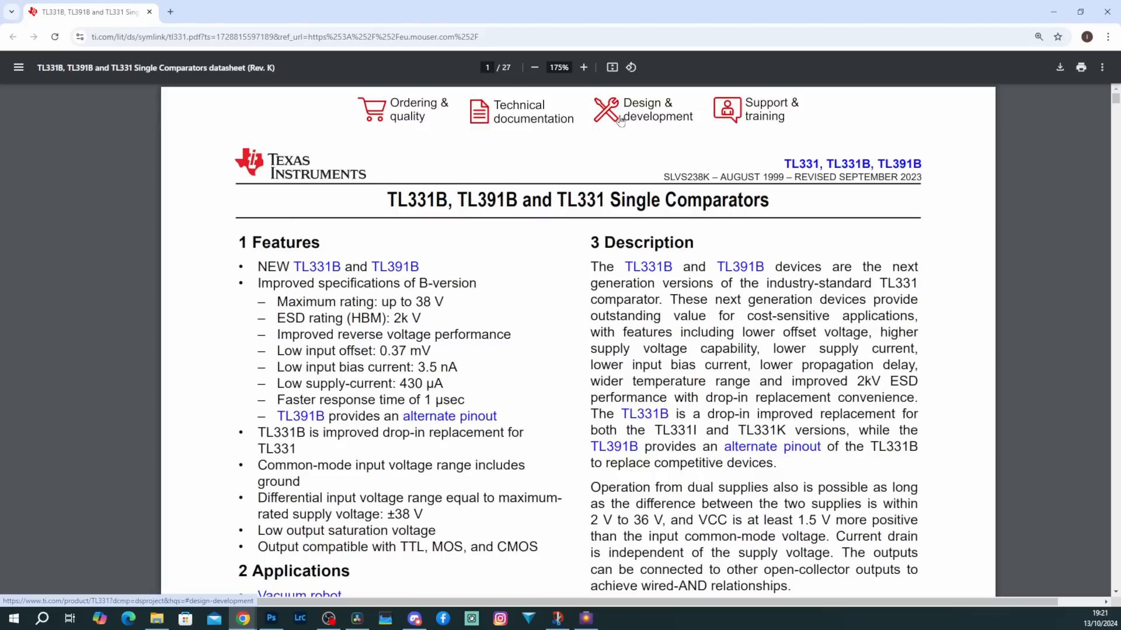
pyautogui.moveTo(513, 112)
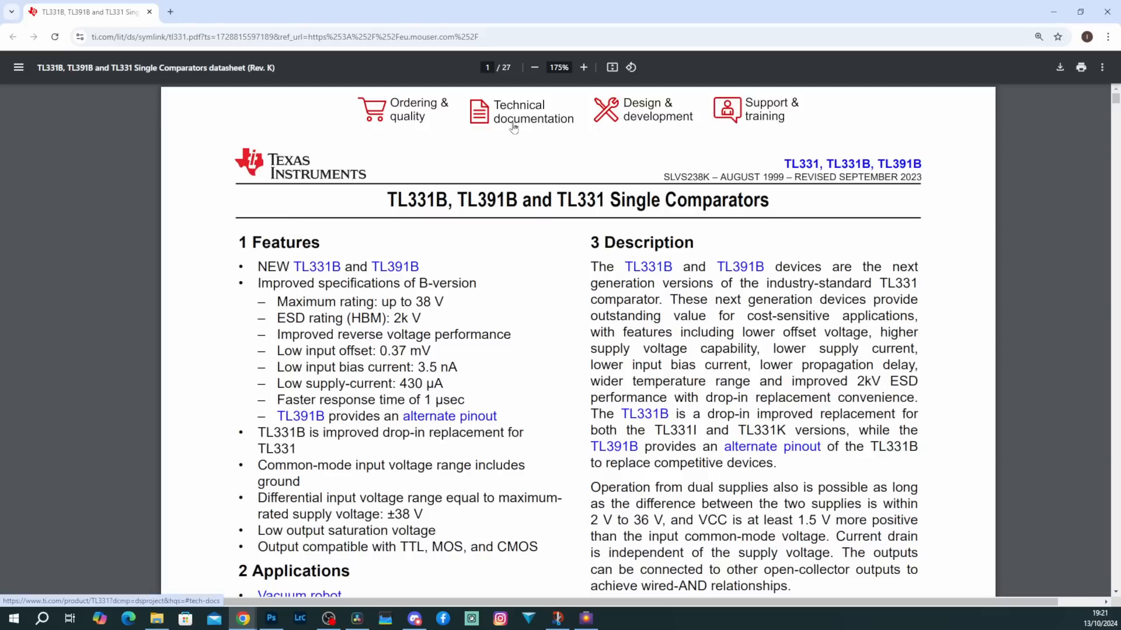
# Scroll the datasheet to page 3's SOT-23 pin configuration and functions table.
pyautogui.scroll(-3)
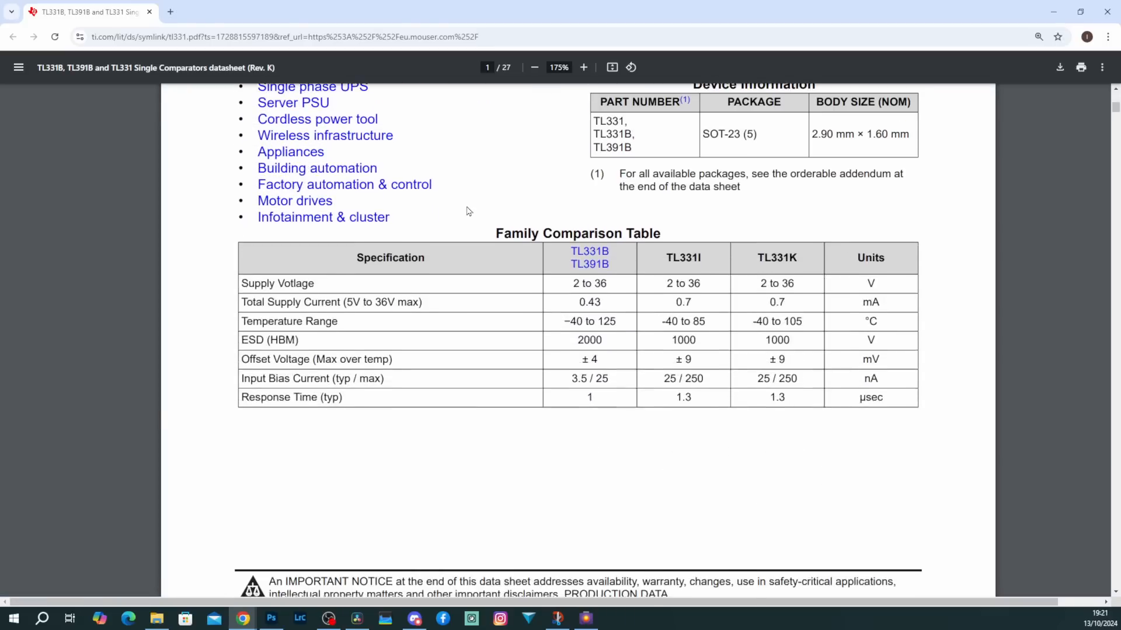
pyautogui.scroll(-3)
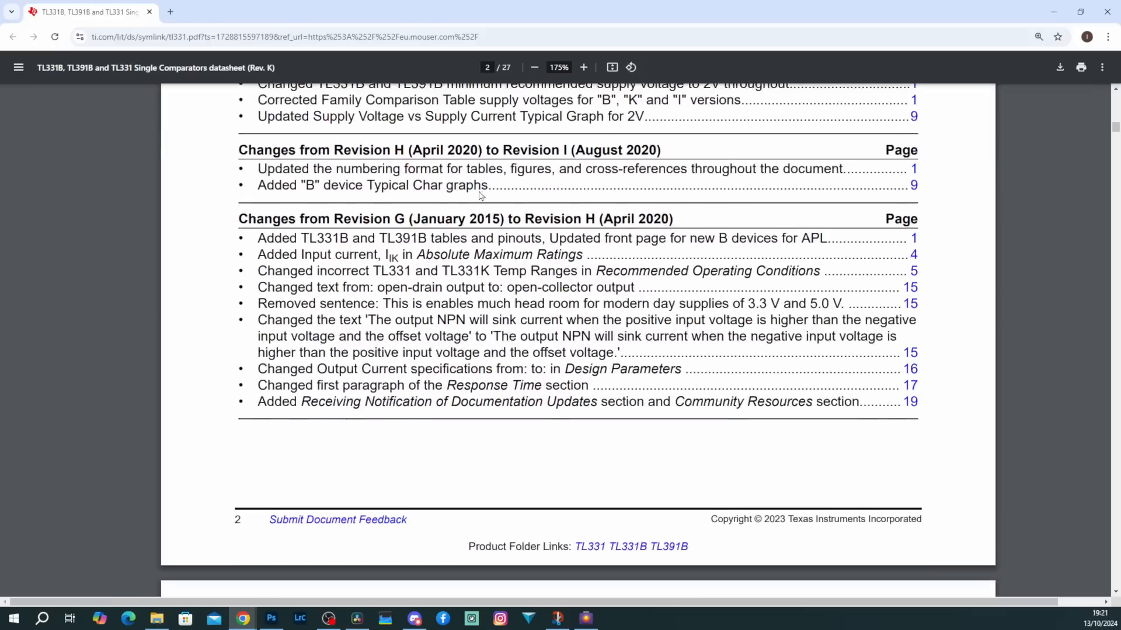
pyautogui.scroll(-3)
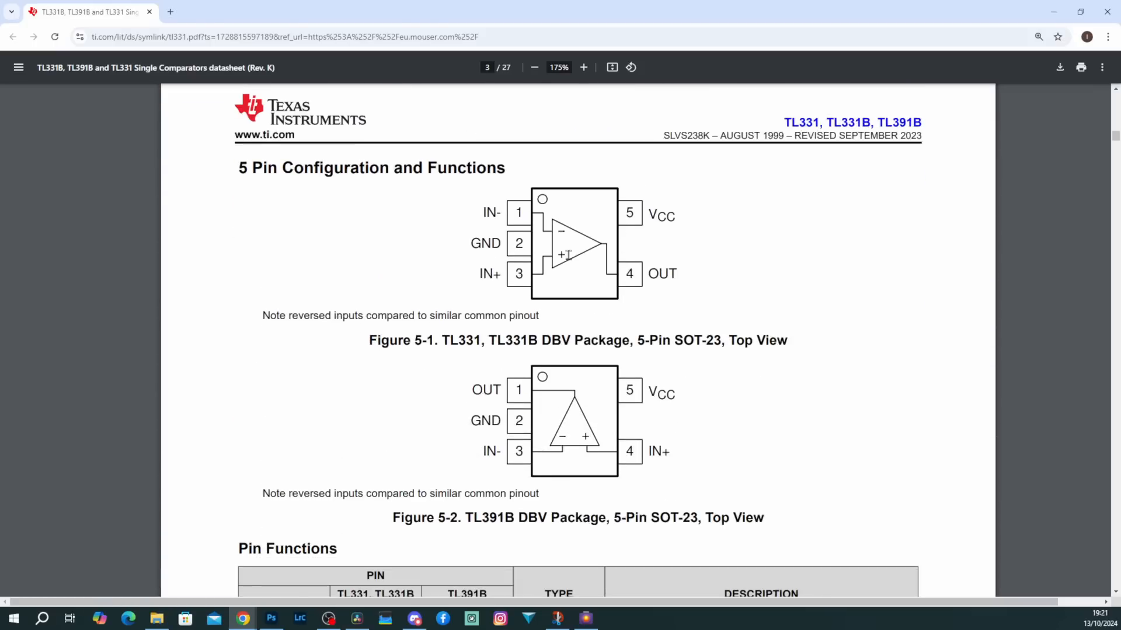
pyautogui.moveTo(703, 198)
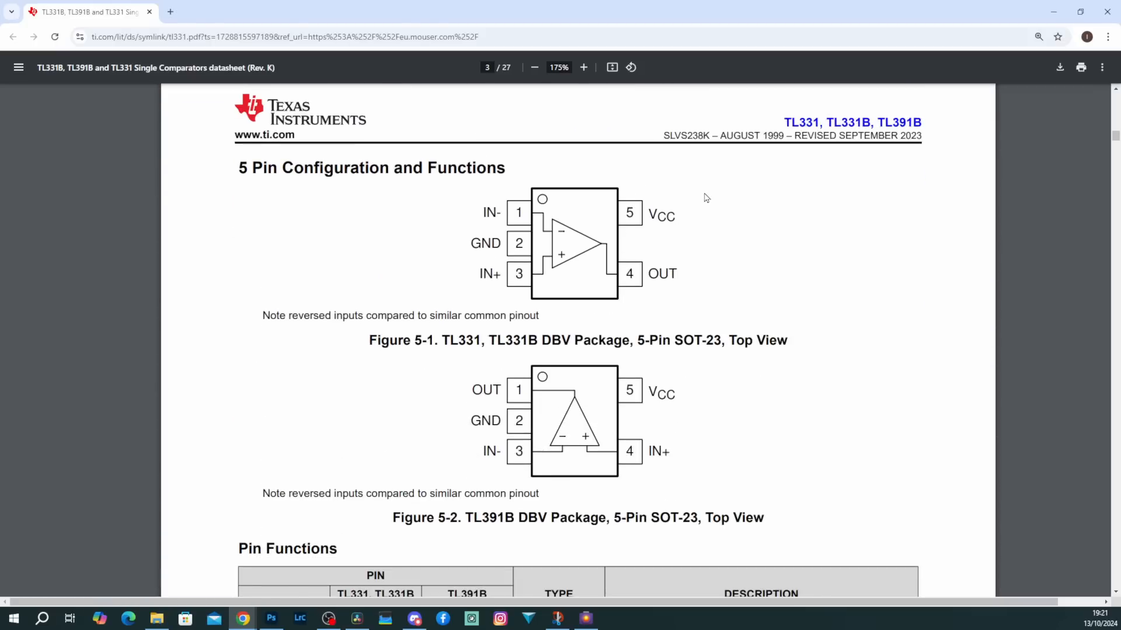
pyautogui.moveTo(542, 467)
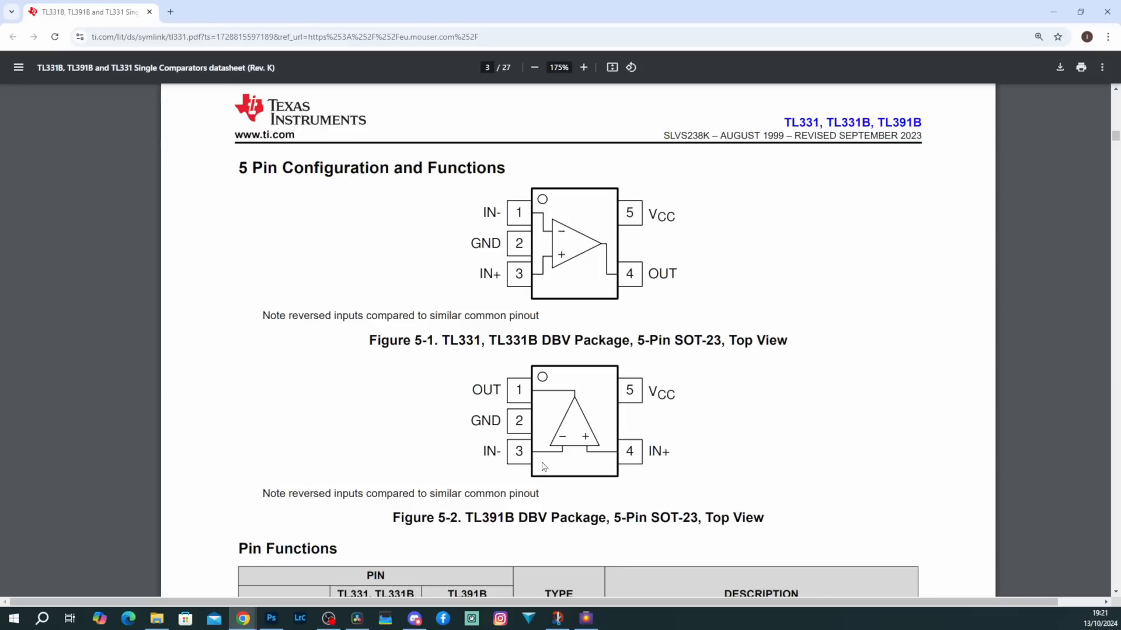
pyautogui.moveTo(360, 395)
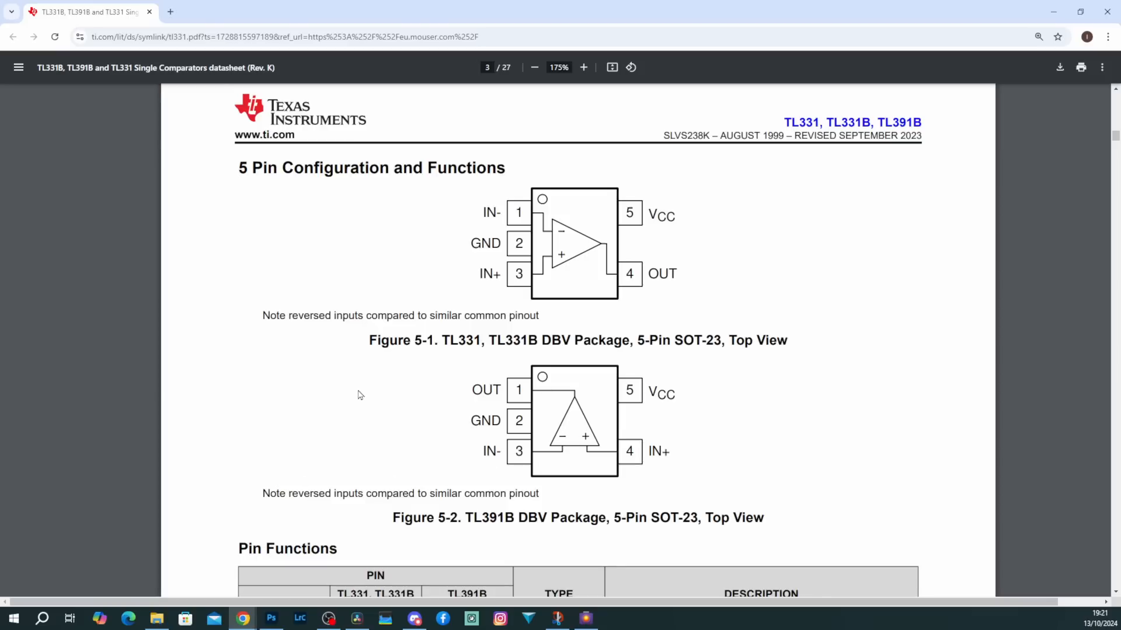
pyautogui.scroll(-3)
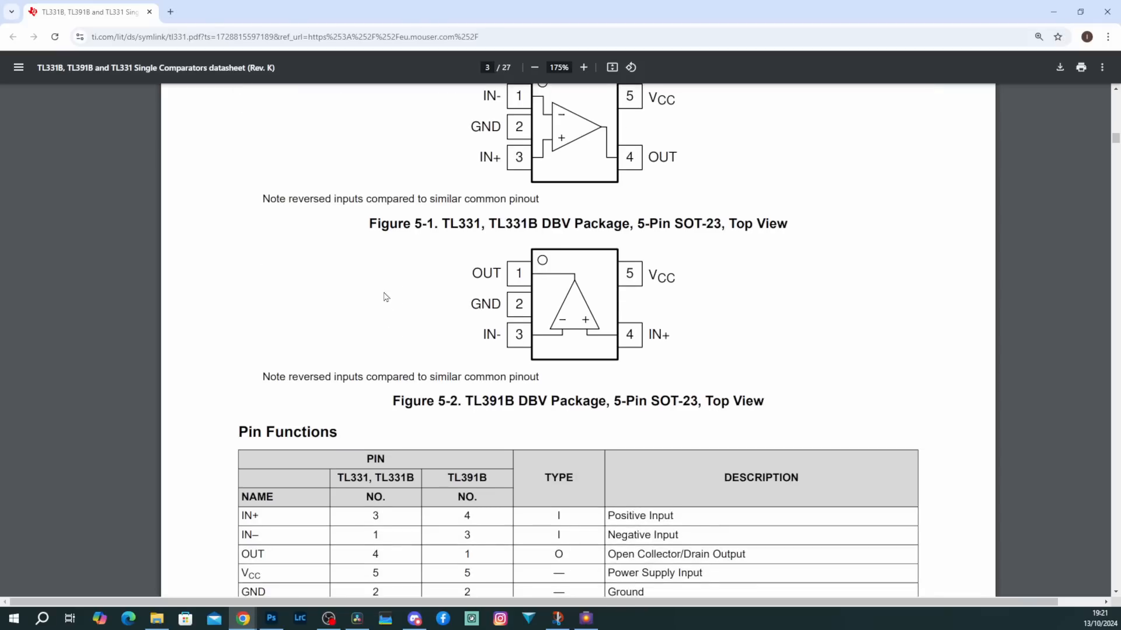
pyautogui.moveTo(401, 290)
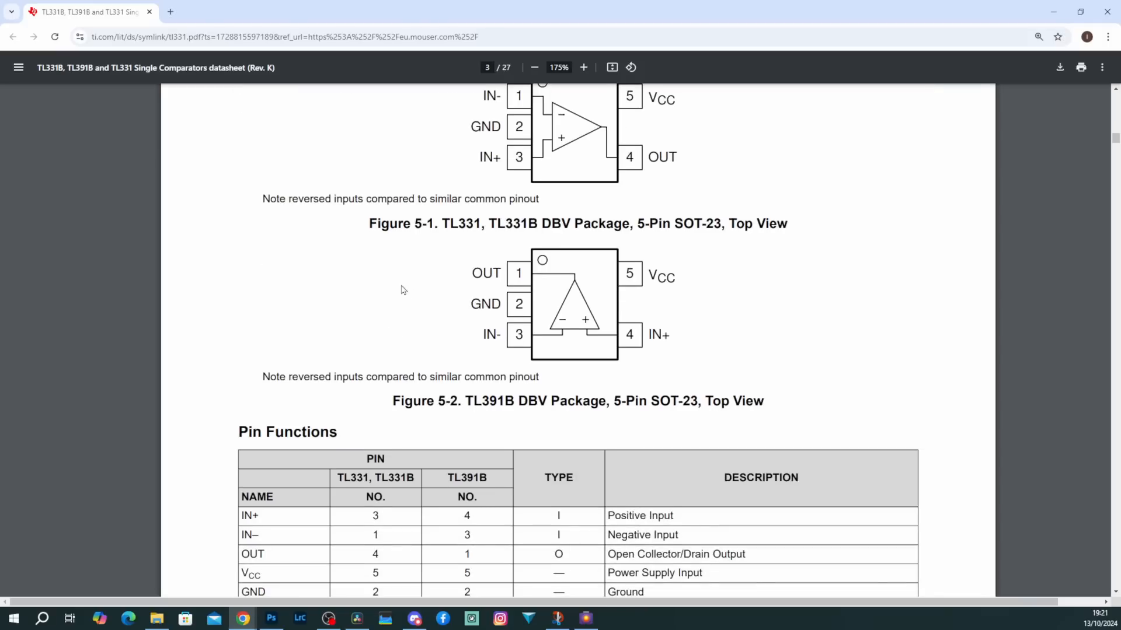